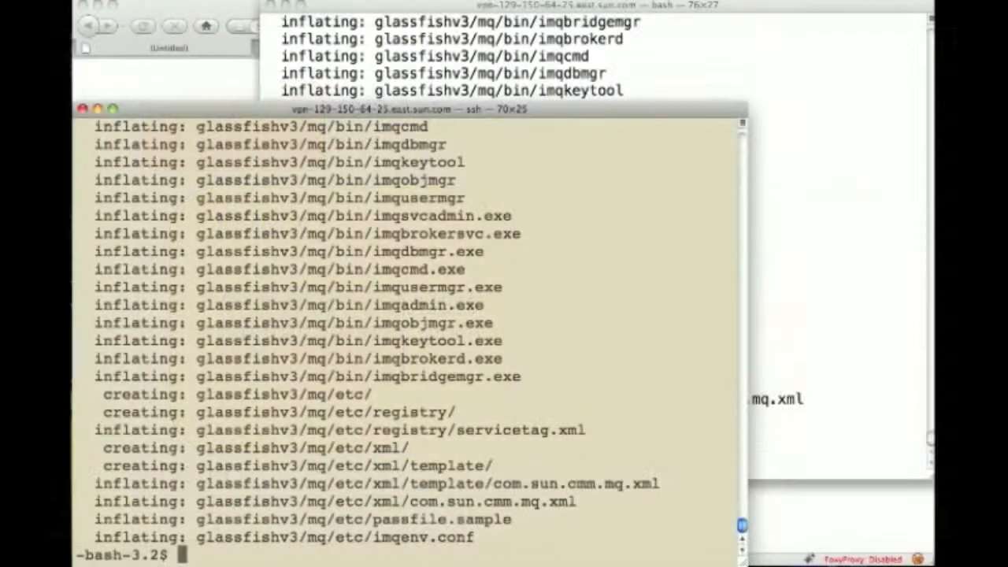
# - Check the Solaris host with uname -a and start domain1 via asadmin start-domain
pyautogui.write('uname -a')
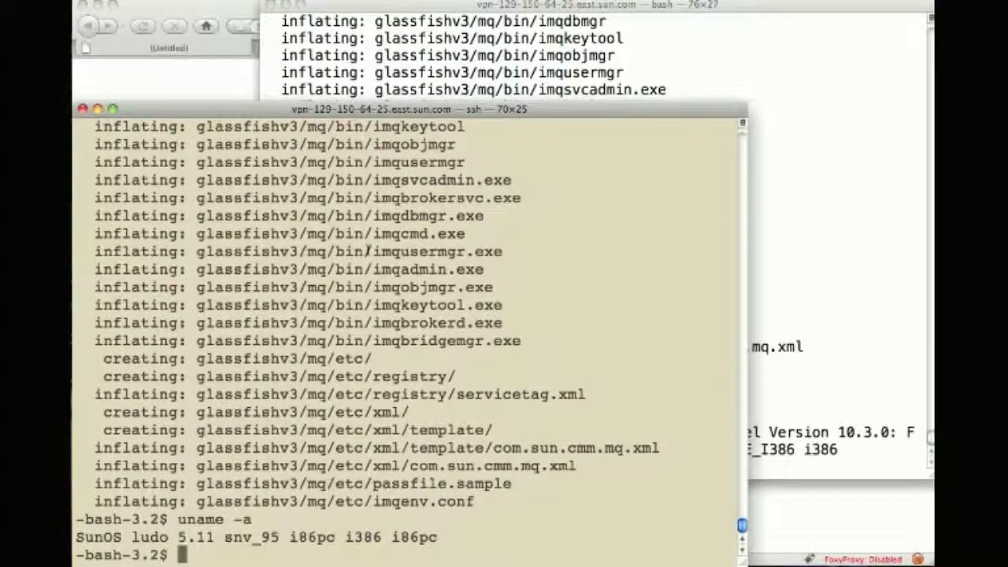
pyautogui.write('cd glassfishv3/')
pyautogui.write('bin/')
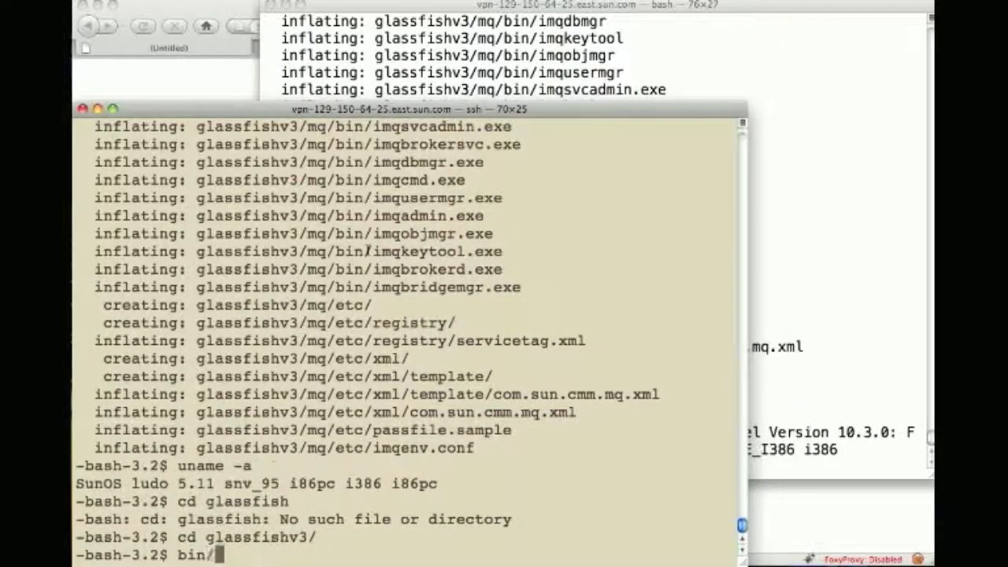
pyautogui.write('asadmin start-domain')
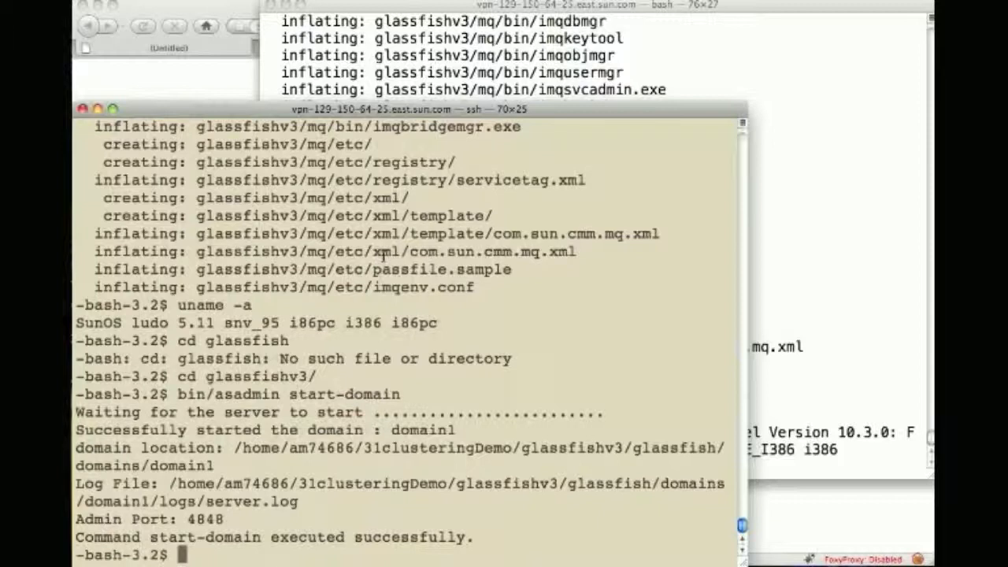
# - Create cluster c1 and local instance in1 in it with its own system-property ports
pyautogui.write('bin/asadmin')
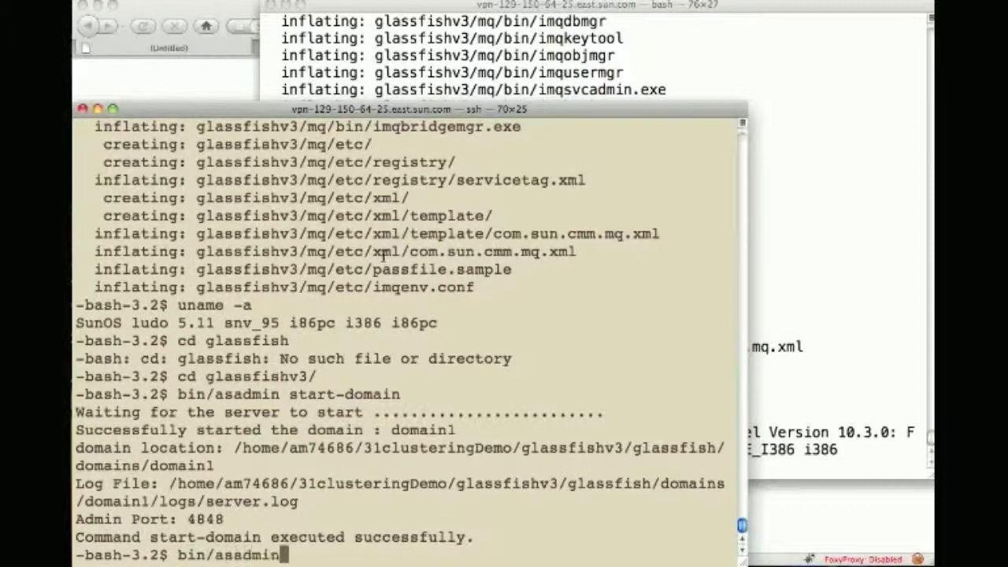
pyautogui.write('create-cluster c1')
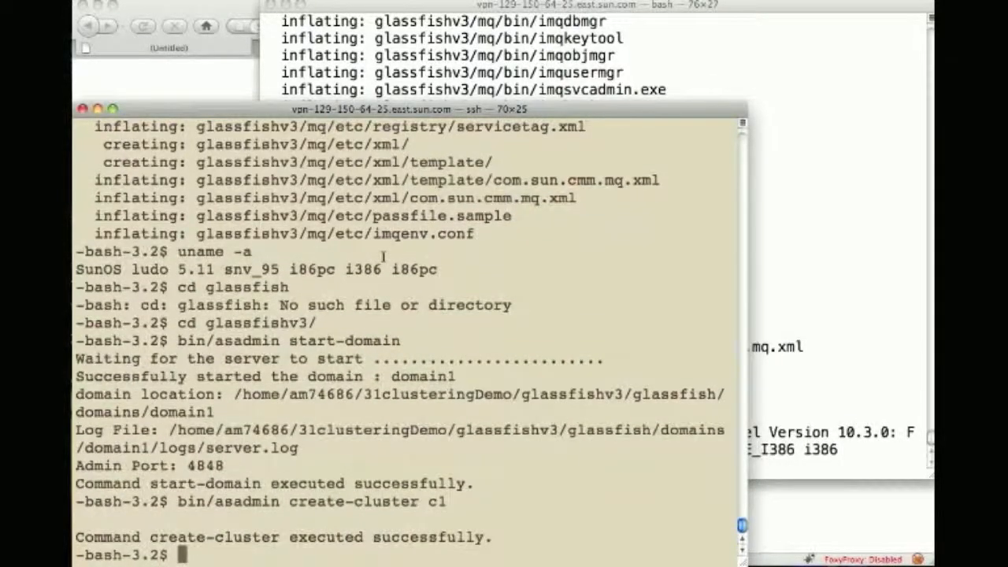
pyautogui.write('bin/')
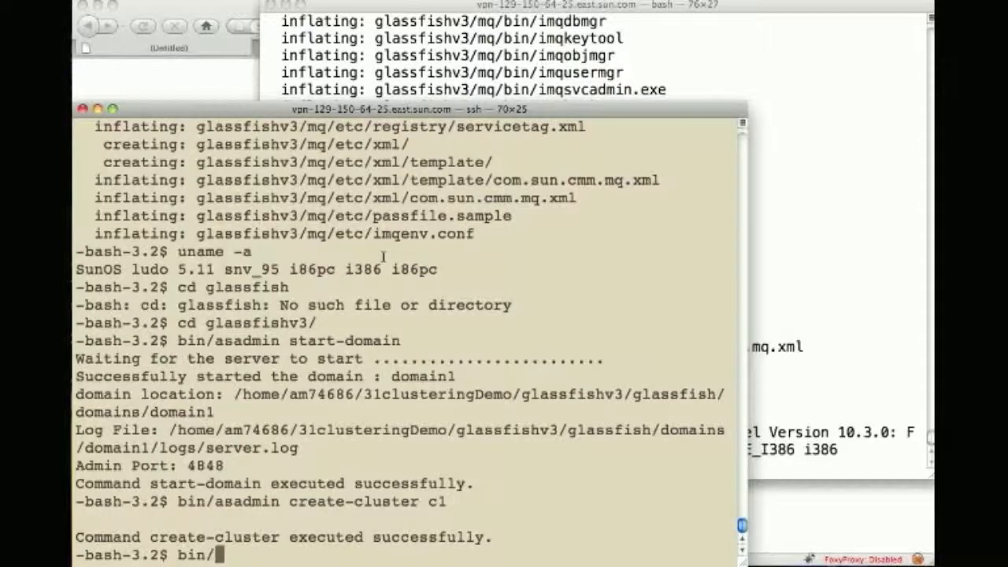
pyautogui.write('asadmin')
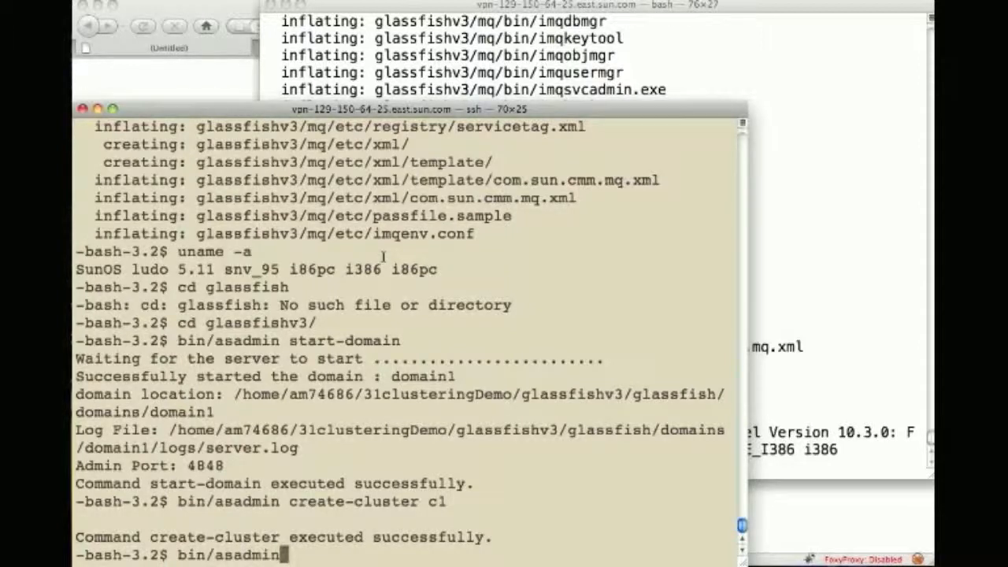
pyautogui.write('create-loca')
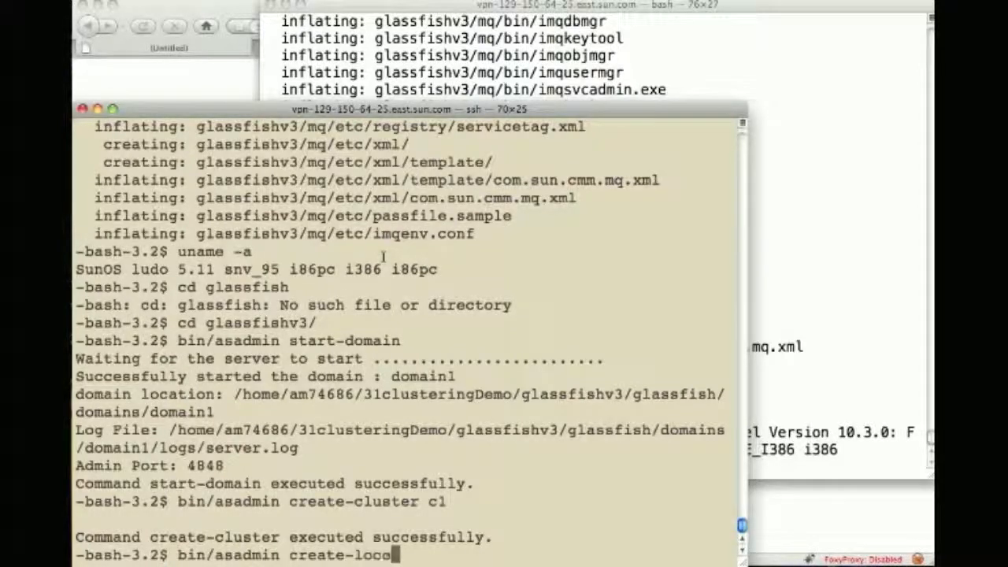
pyautogui.write('l')
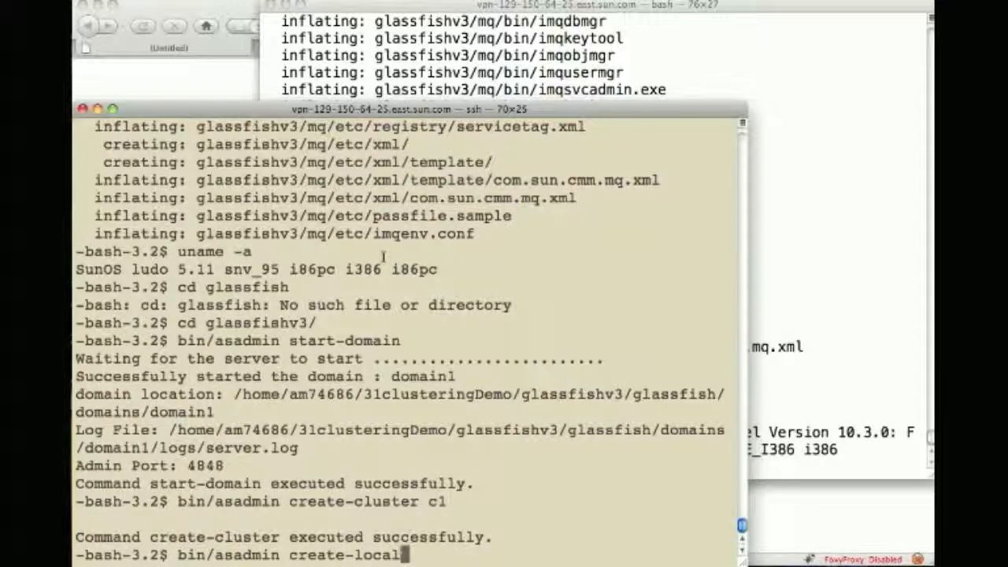
pyautogui.write('-instance --')
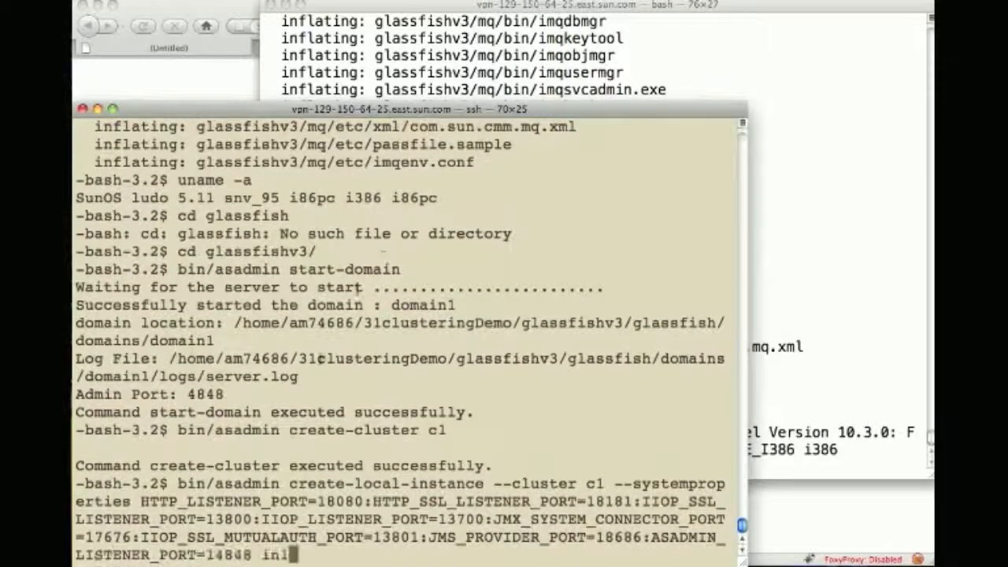
pyautogui.doubleClick(340, 501)
pyautogui.write('bin')
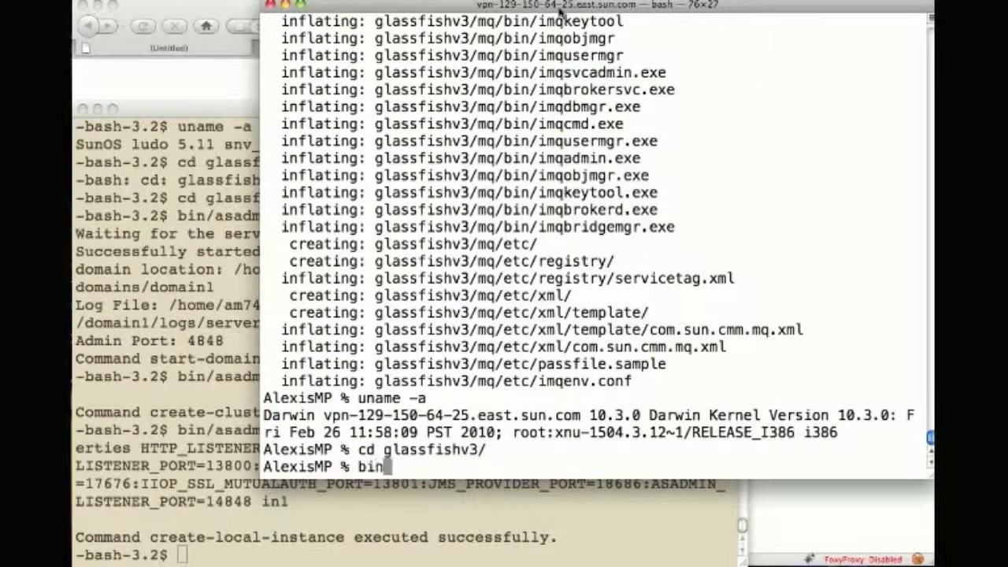
# - From the Mac, create local instance in2 in cluster c1 against host ludo.france port 4848
pyautogui.write('/asadmin')
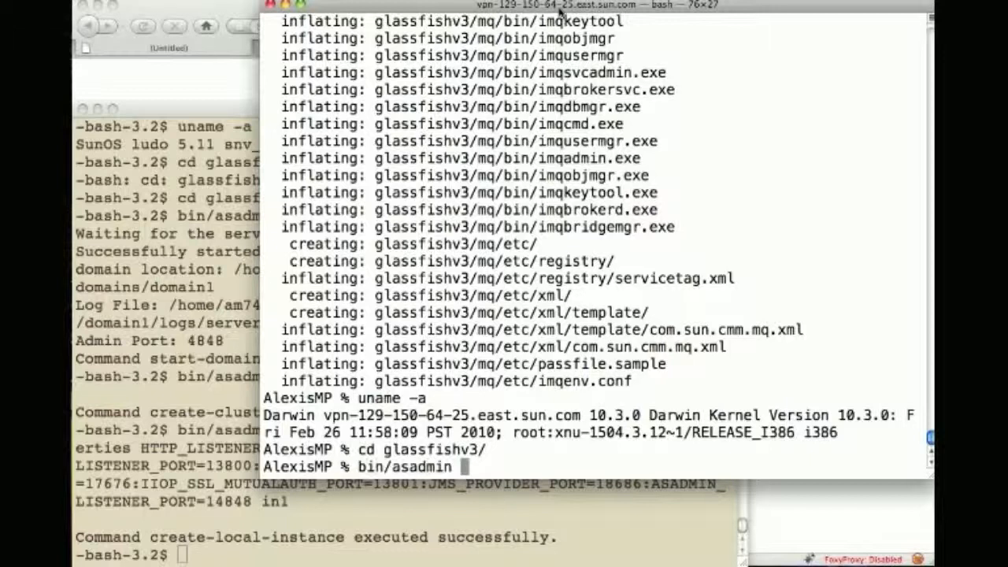
pyautogui.write('--host')
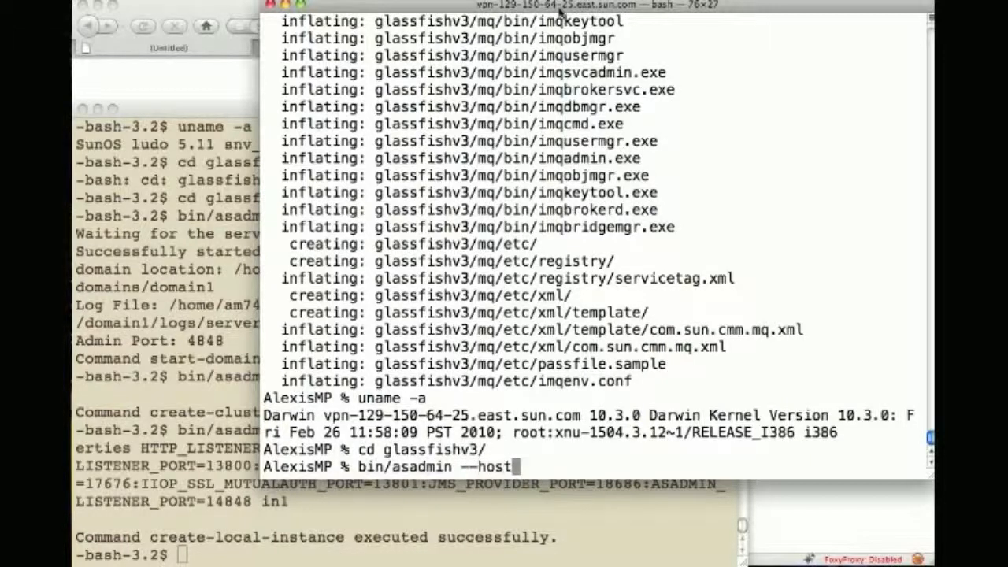
pyautogui.write('ludo.france --port 4848 create-0')
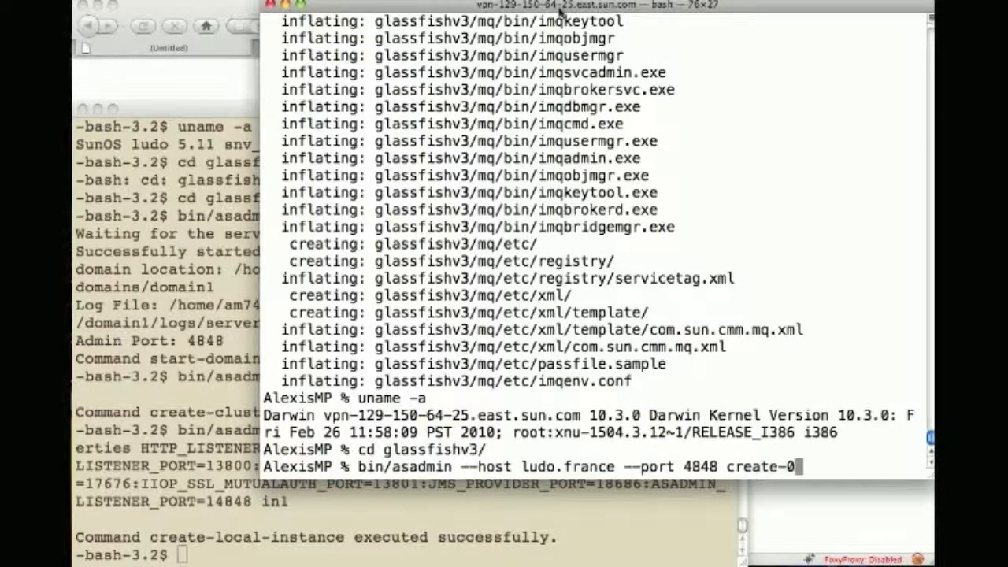
pyautogui.write('-local-instan')
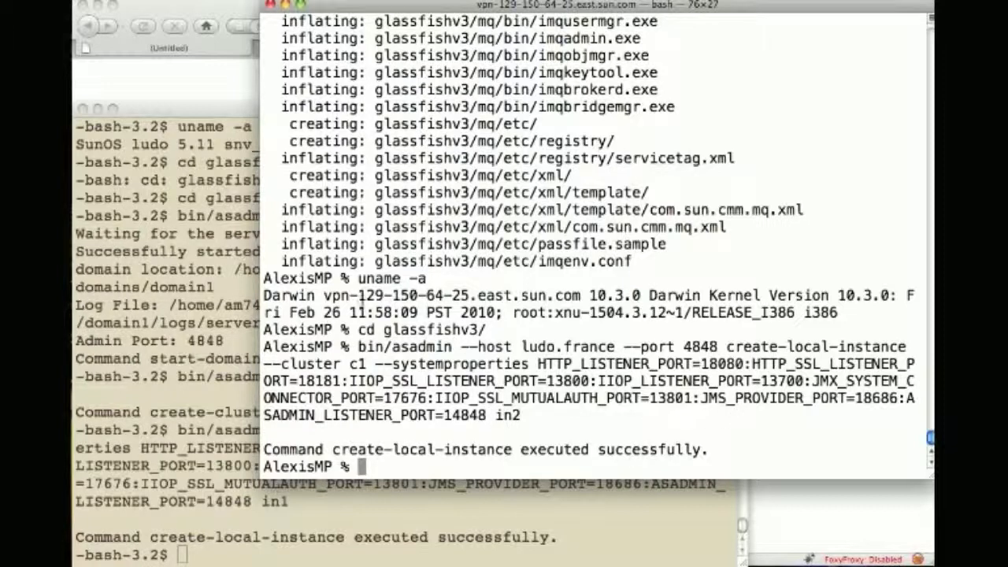
pyautogui.moveTo(356, 348); pyautogui.dragTo(365, 364)
pyautogui.write('bin/asadmin deploy --tar')
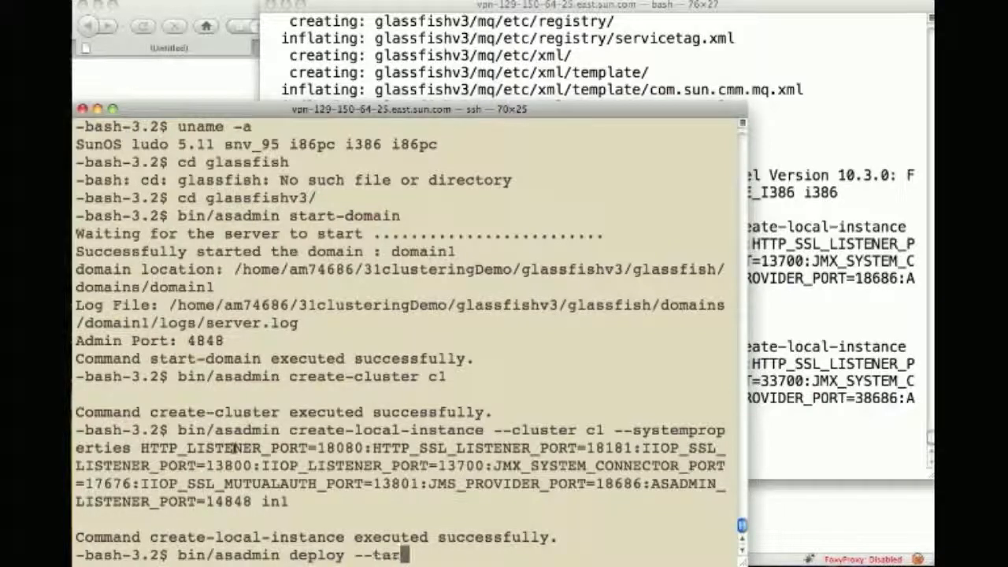
# - Deploy ../helloworld.war to target c1 and load the ludo.france helloworld hi.jsp page in Firefox
pyautogui.write('get c1')
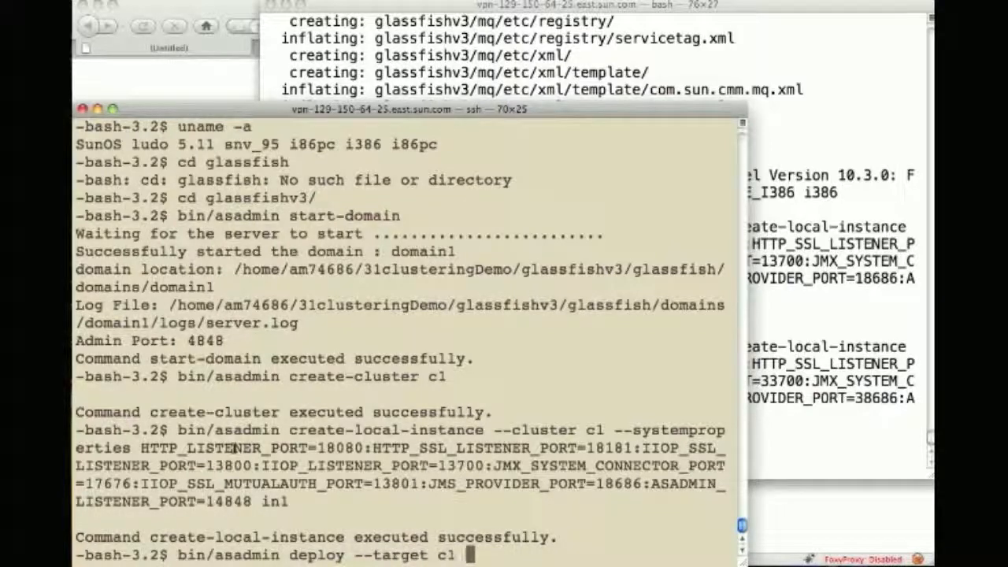
pyautogui.write('../helloworld.war')
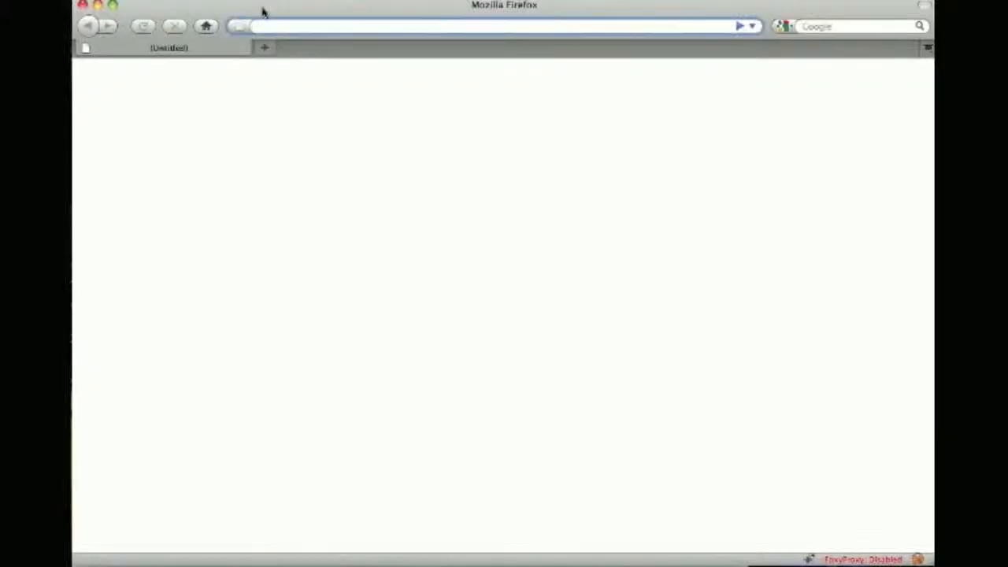
pyautogui.write('ludo.france:180')
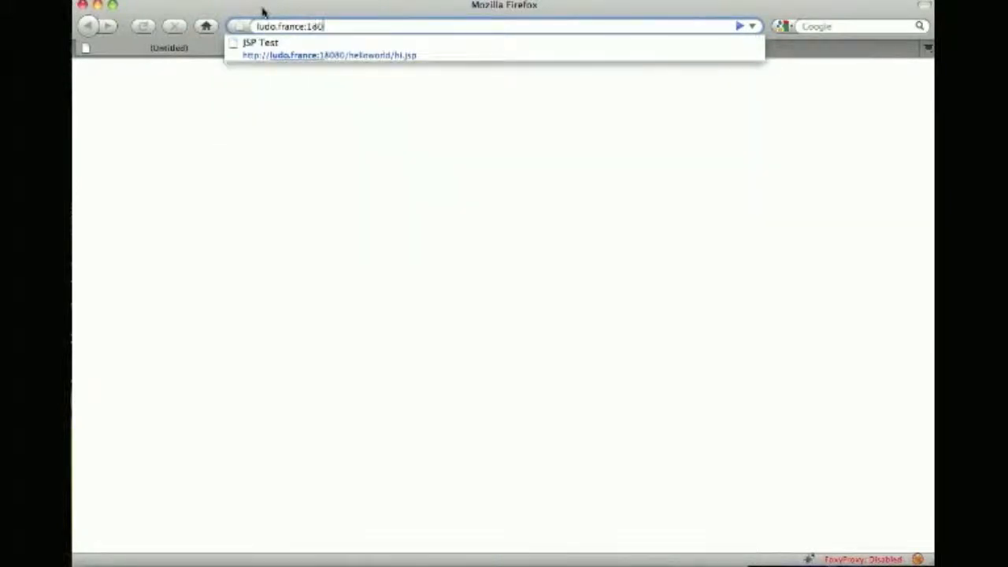
pyautogui.click(327, 55)
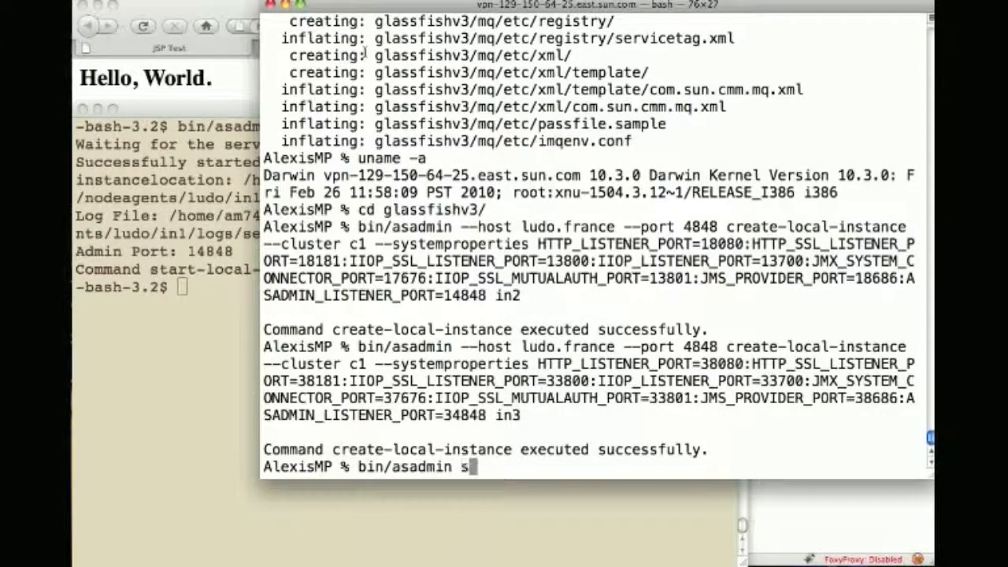
# - Start local instances in2 and in3 with asadmin start-local-instance on the Mac
pyautogui.write('tart-local-insta')
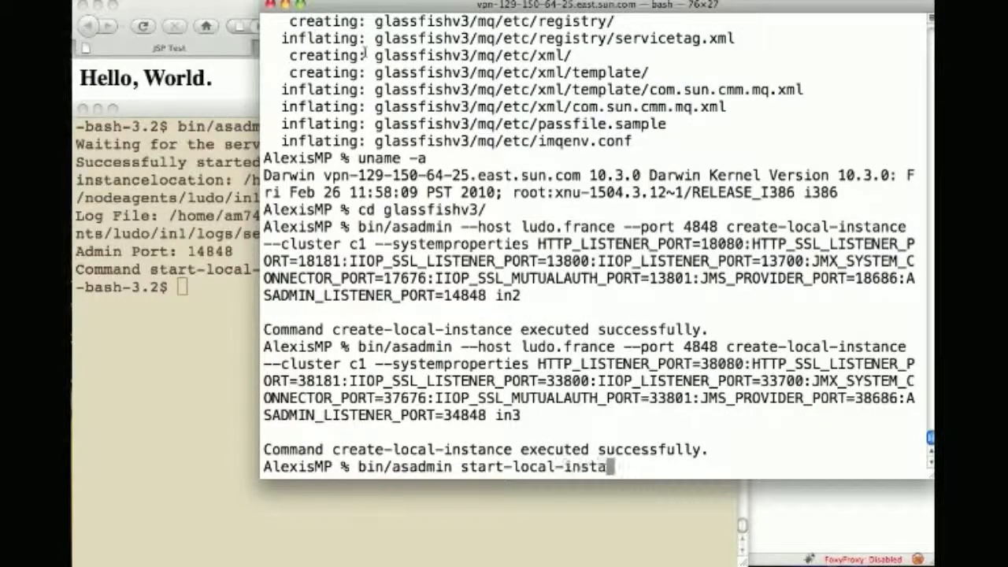
pyautogui.press('enter')
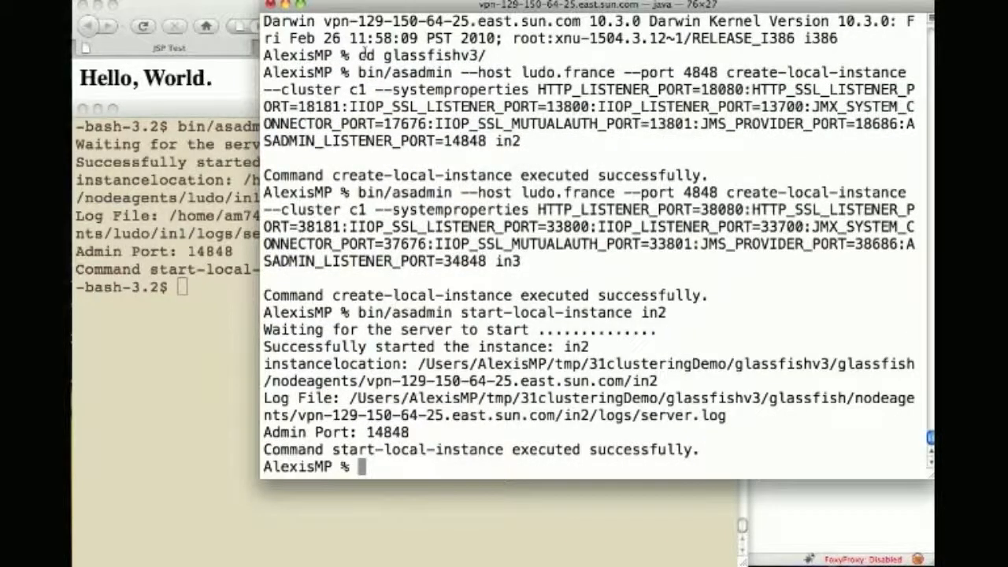
pyautogui.write('bin/asadmin start-local-instance in3')
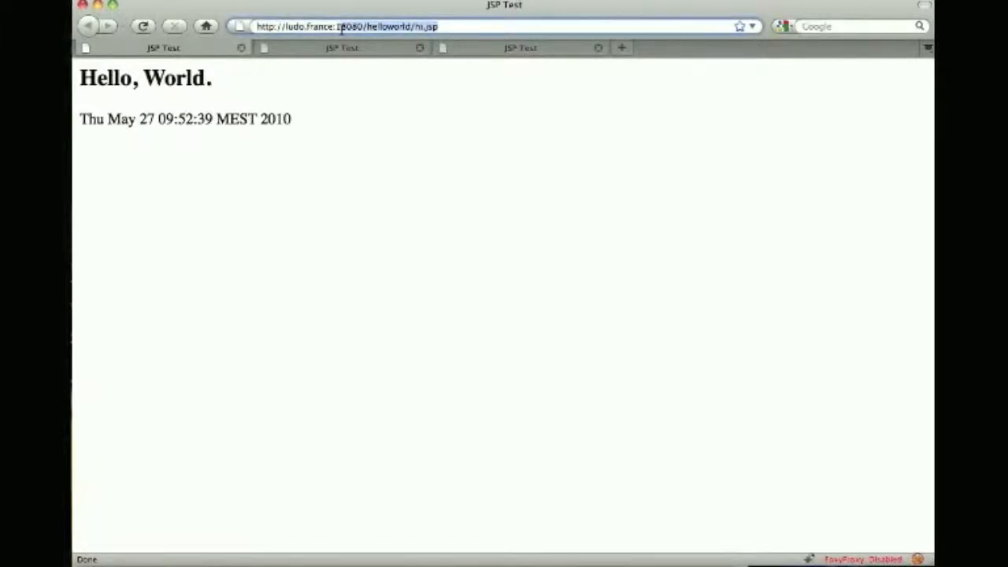
pyautogui.write('http://ludo.france:14848/')
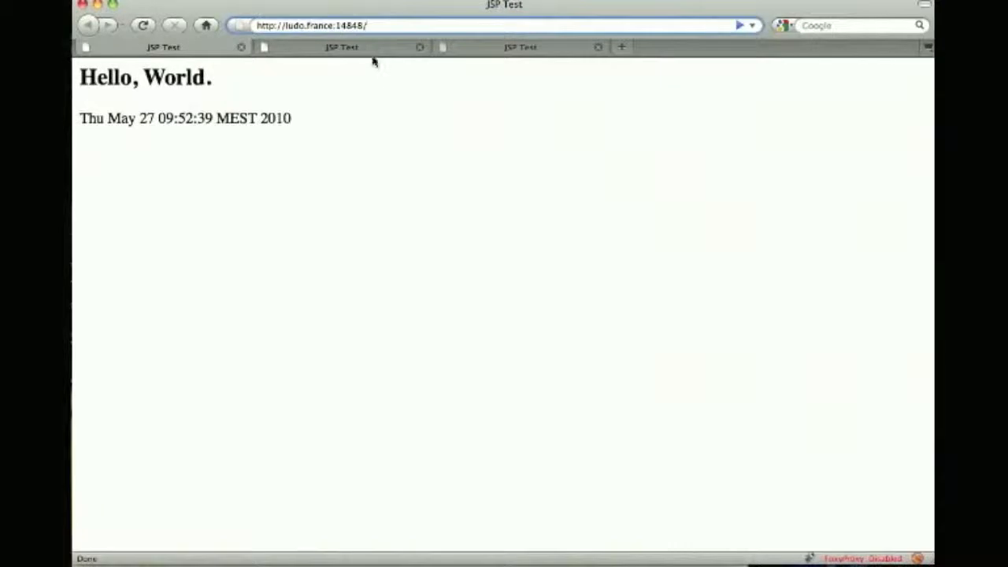
pyautogui.write('management')
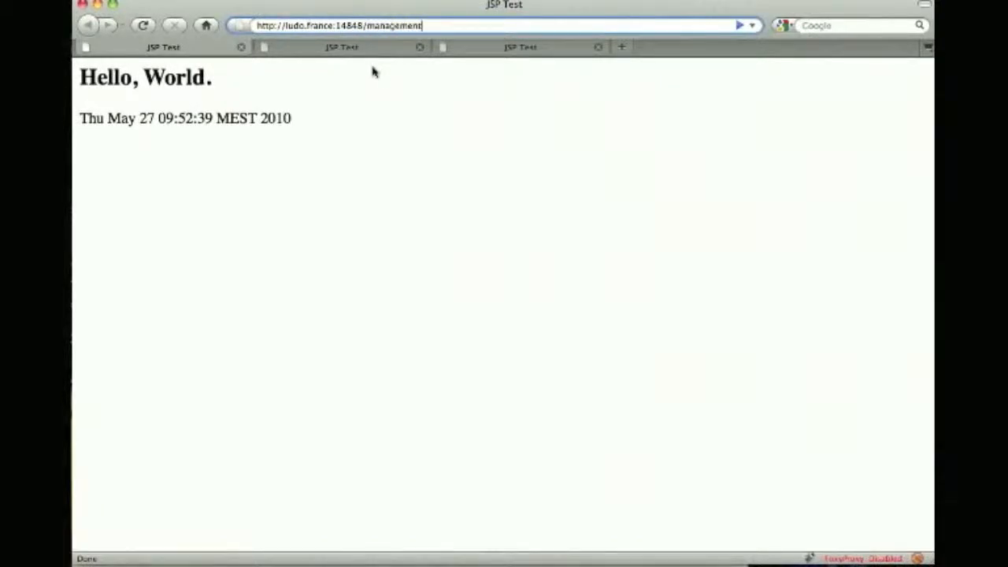
pyautogui.write('/domain')
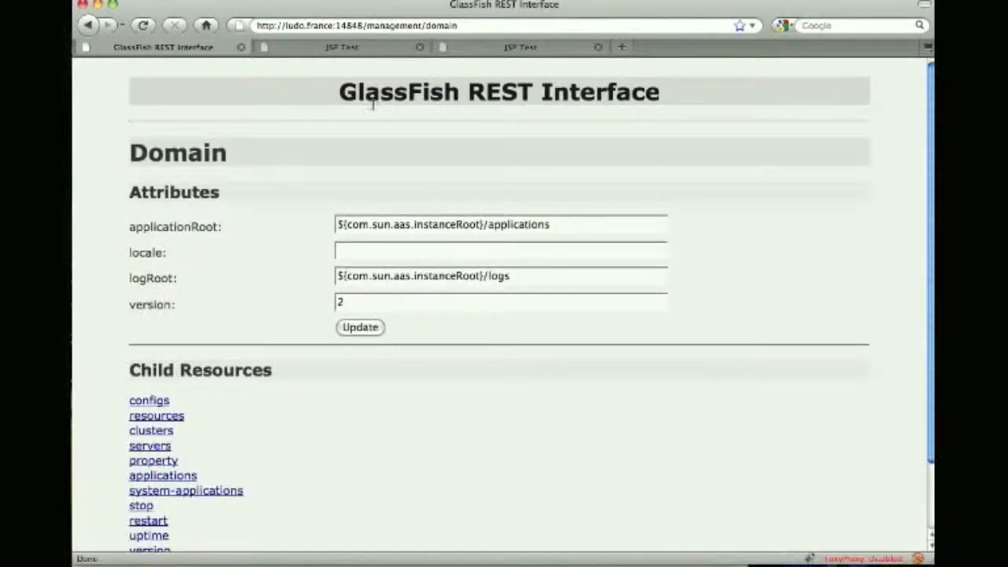
pyautogui.scroll(-3)
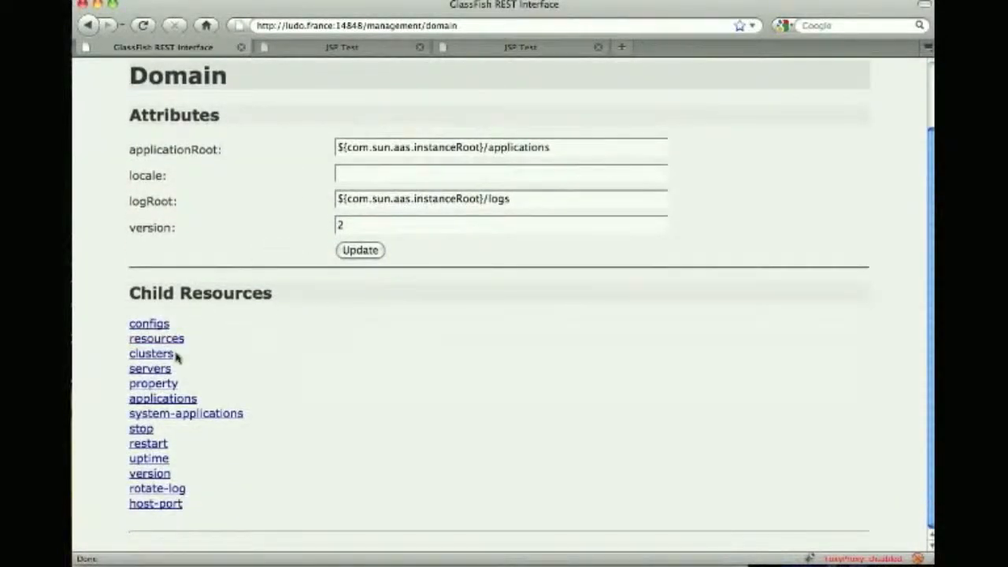
# - Browse servers > server > in1 to view its attributes, then return to the server list
pyautogui.click(149, 369)
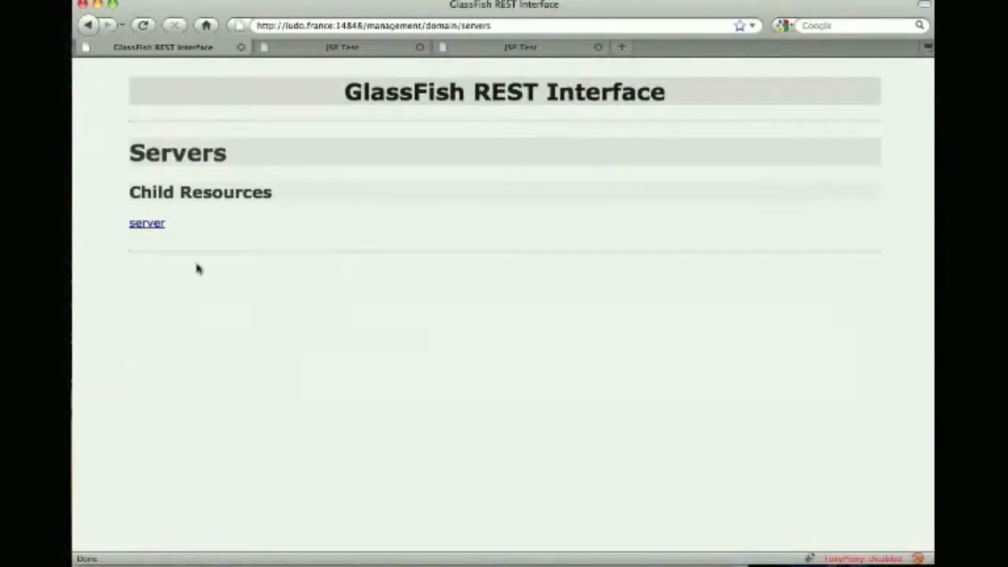
pyautogui.click(146, 223)
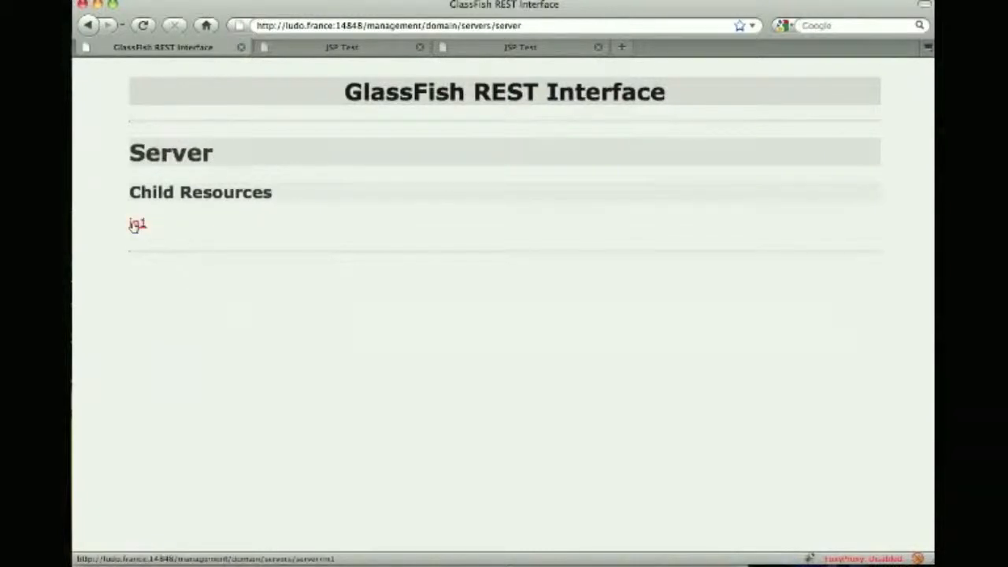
pyautogui.click(137, 224)
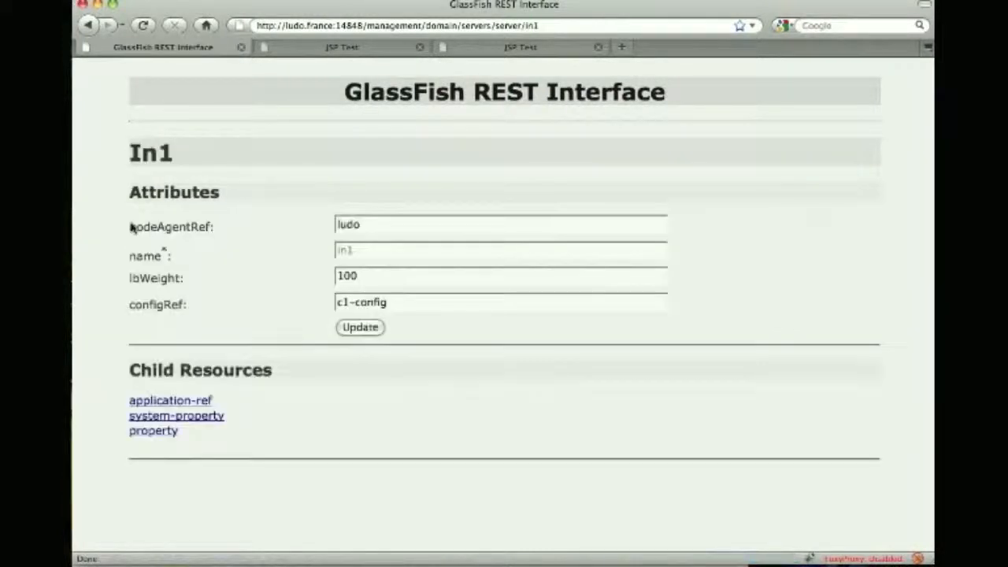
pyautogui.click(88, 25)
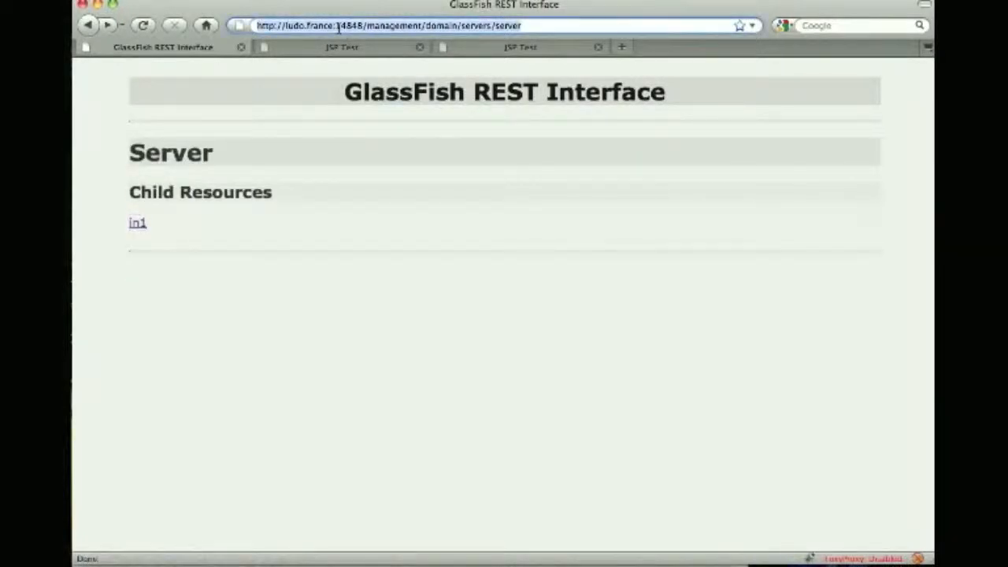
# - On port 4848 view the server list and cluster c1's application-ref showing helloworld, then return to Terminal
pyautogui.click(137, 222)
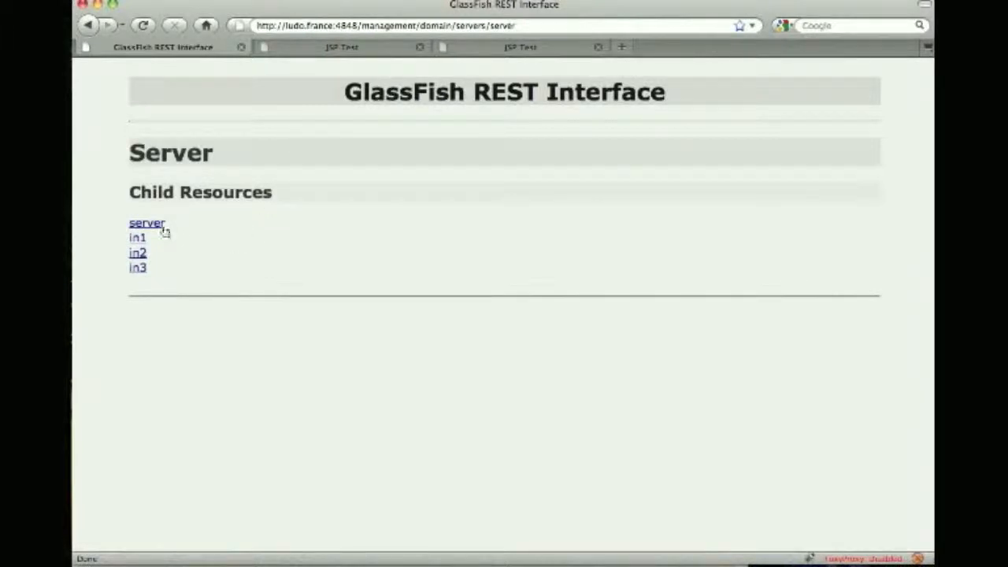
pyautogui.moveTo(160, 249)
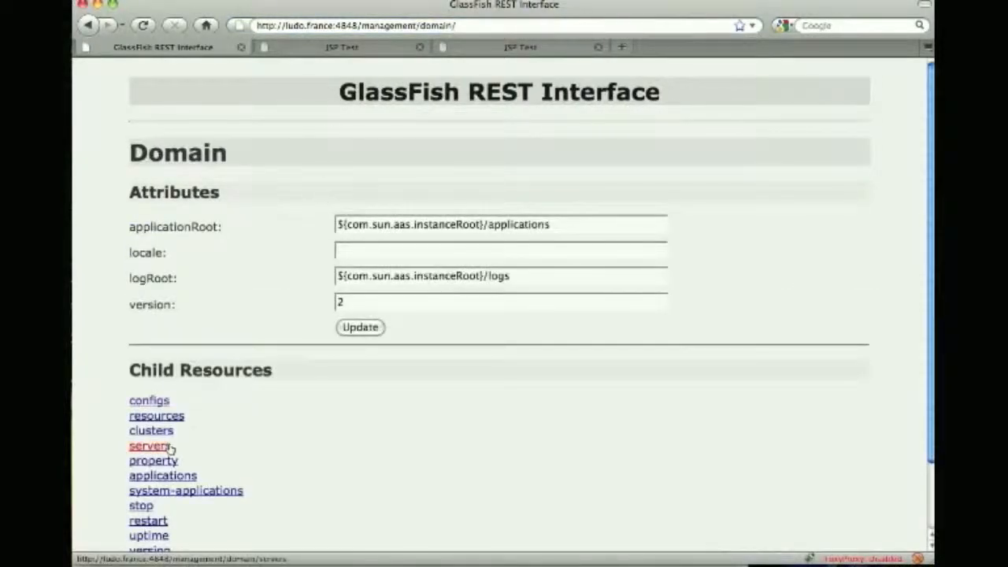
pyautogui.click(151, 430)
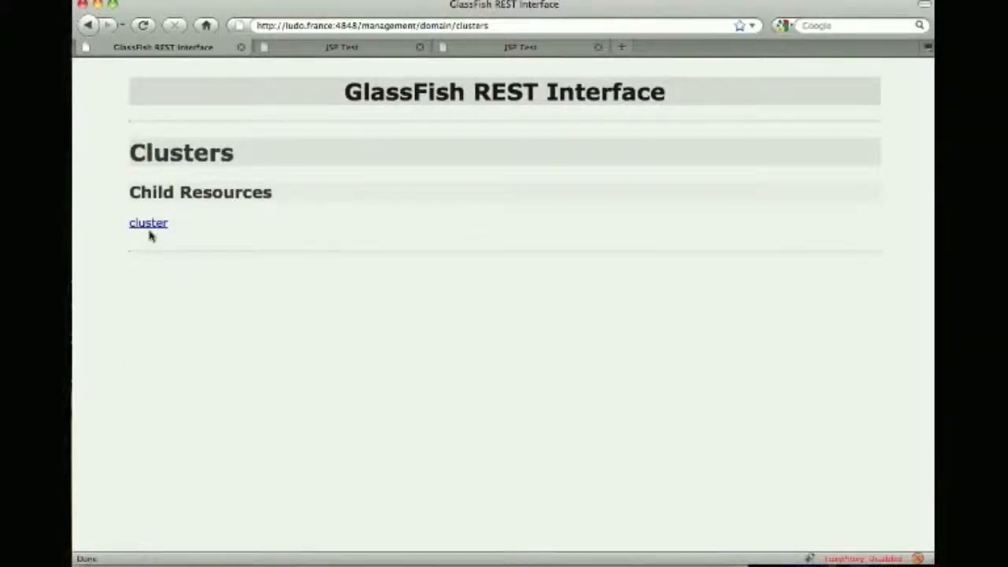
pyautogui.click(148, 222)
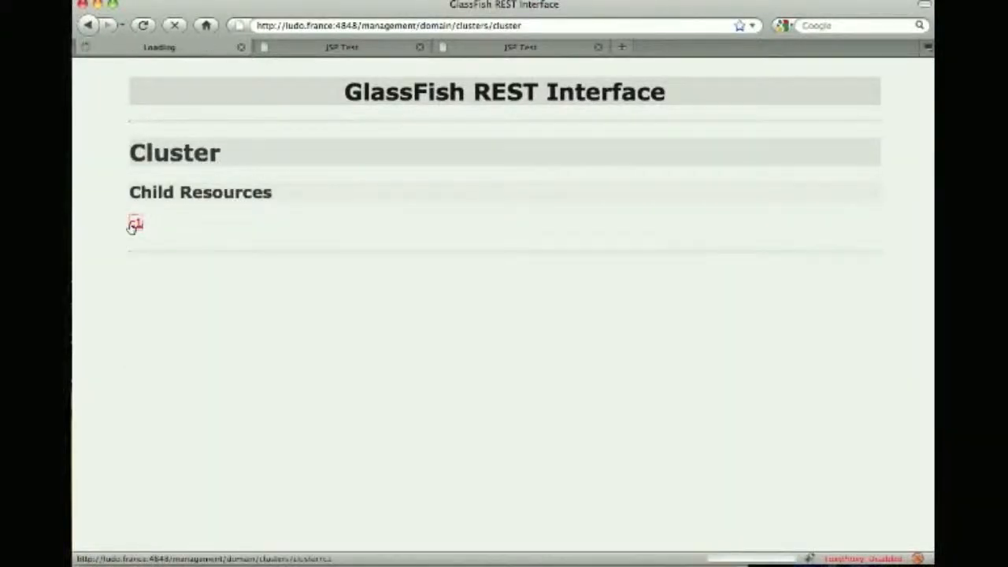
pyautogui.click(136, 224)
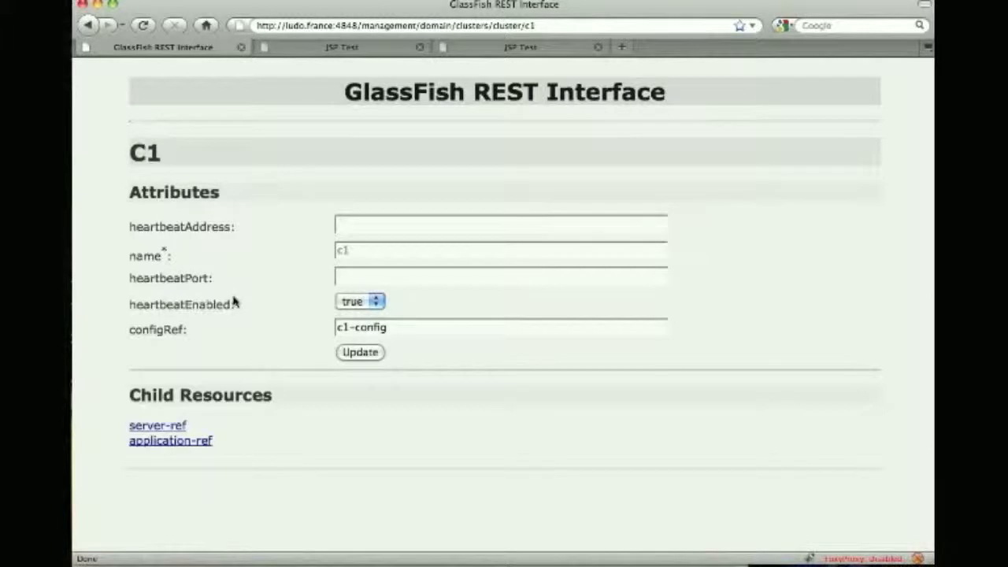
pyautogui.click(170, 441)
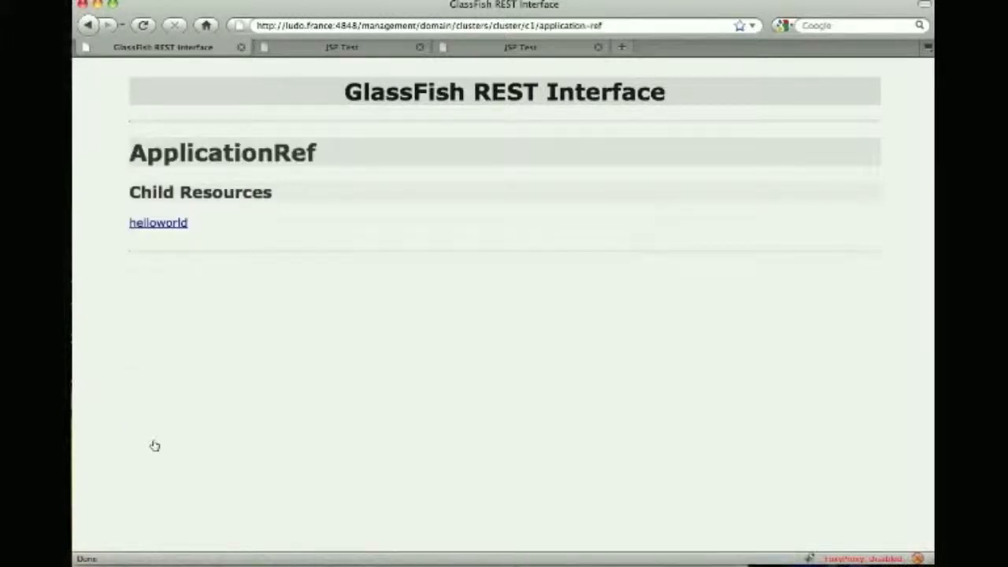
pyautogui.click(157, 222)
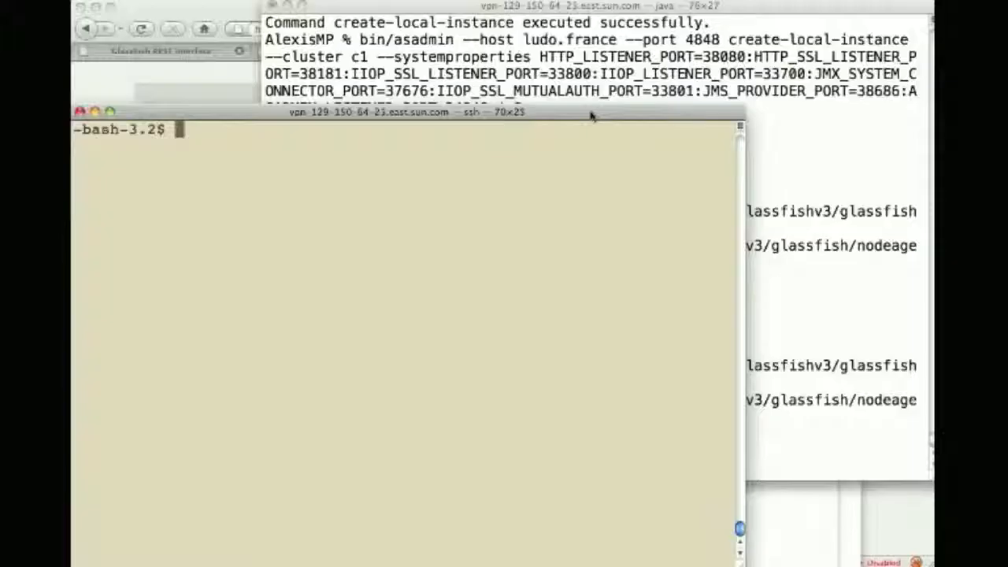
# - List instances, then create sample_jdbc_pool on c1 with the Derby datasource class and XADataSource restype
pyautogui.write('bin/an')
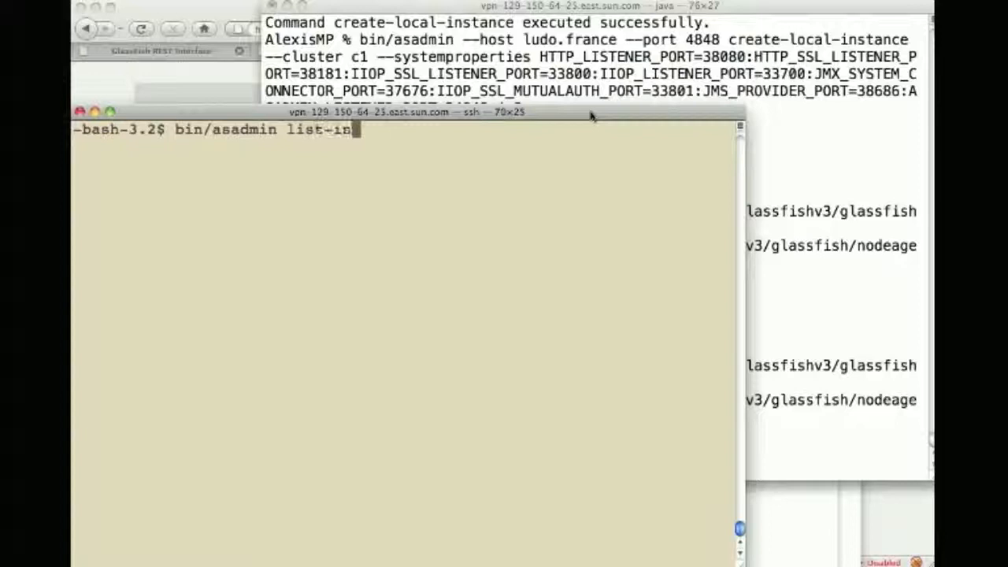
pyautogui.write('stances')
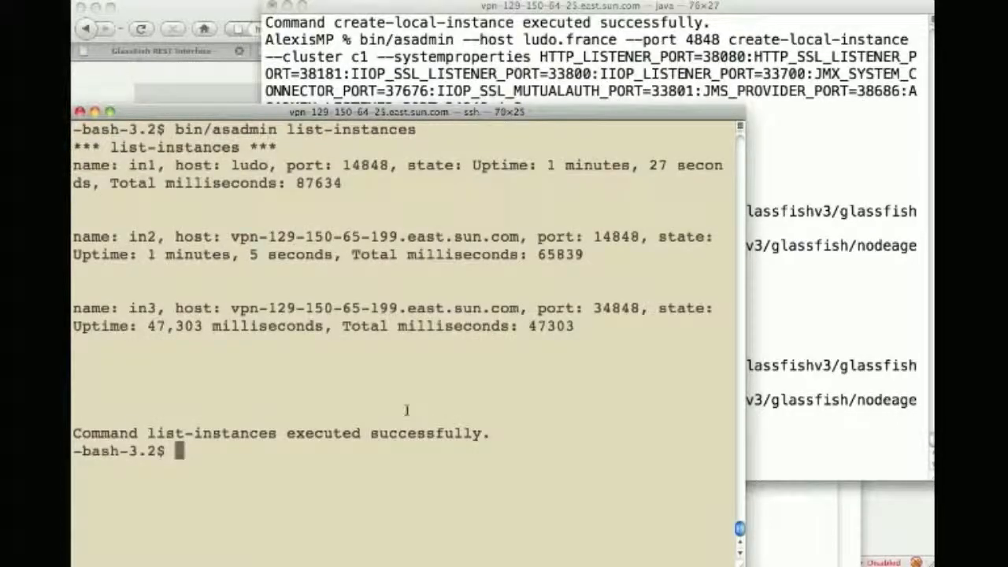
pyautogui.write('bin/asadmin create-jdbc-connection-pool --datasourceclassname org.apache.derby.jdbc.ClientDataSource --restype javax.sql.XADataSource --target c1 sample_jdbc_pool')
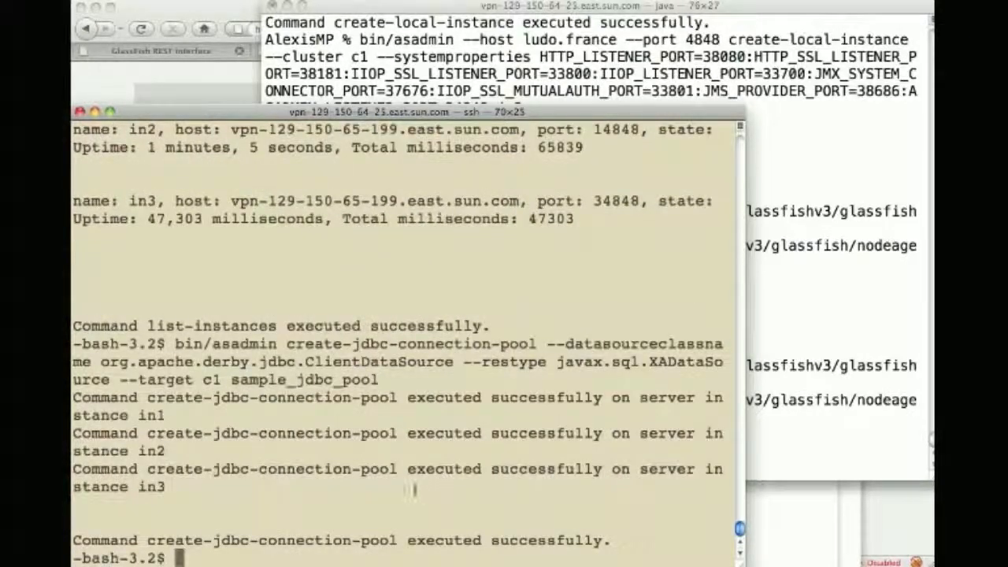
pyautogui.doubleClick(148, 415)
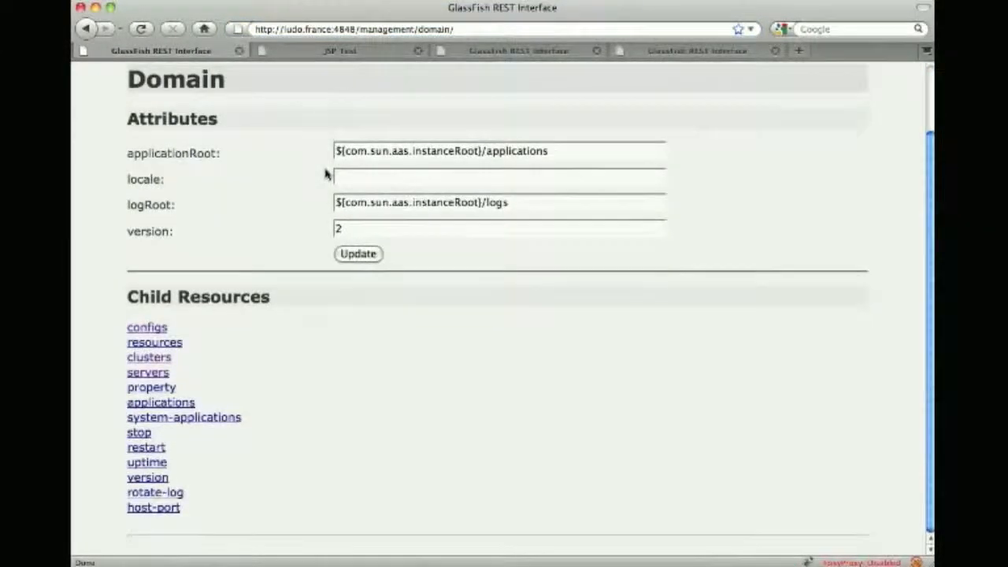
# - View resources > jdbc-connection-pool showing sample_jdbc_pool, then return to Terminal
pyautogui.click(154, 342)
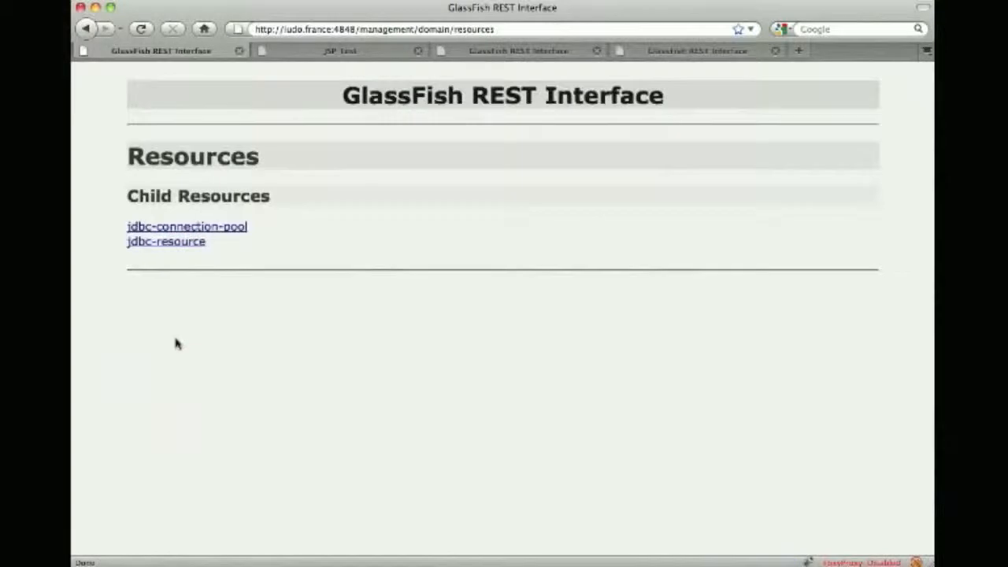
pyautogui.click(186, 227)
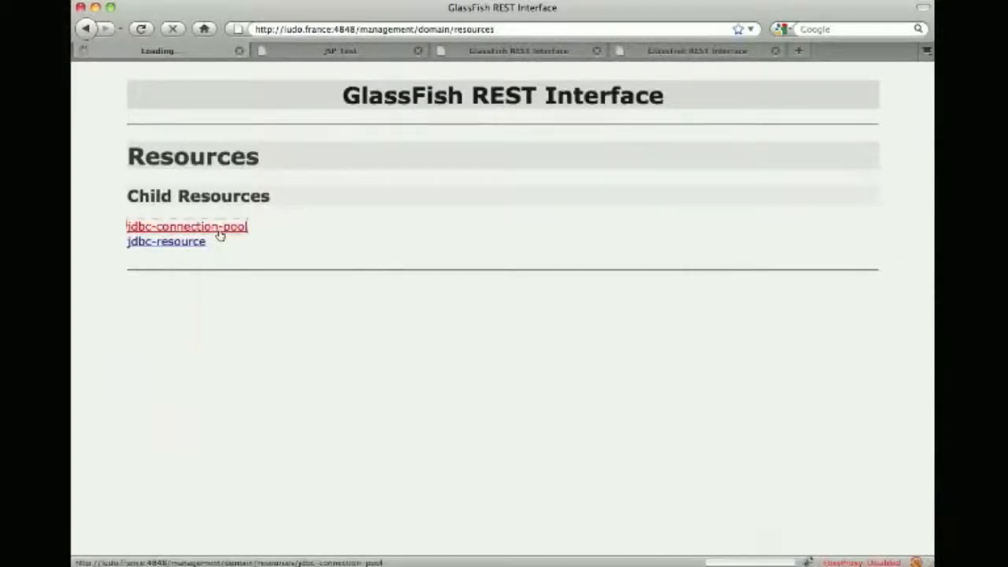
pyautogui.click(186, 226)
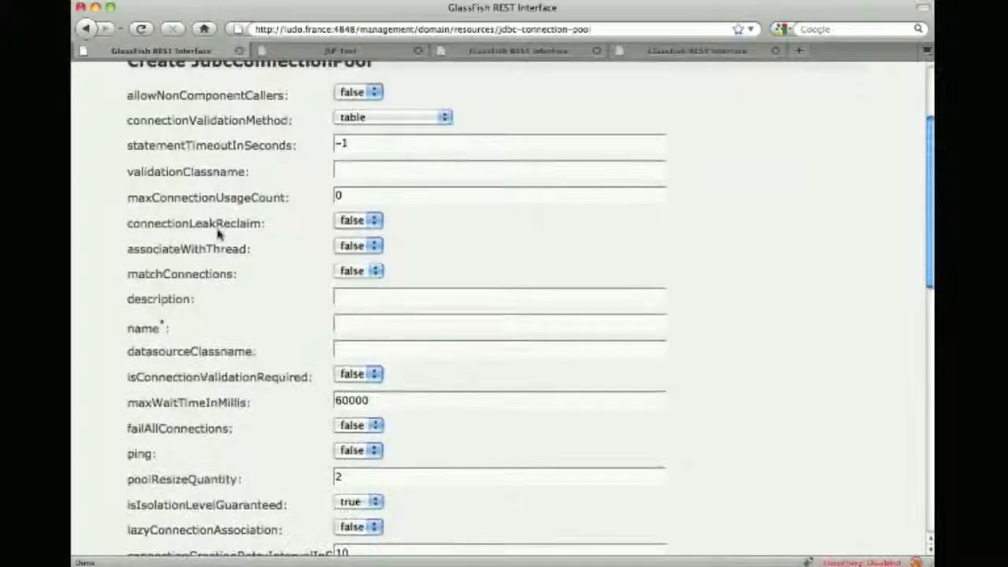
pyautogui.scroll(-3)
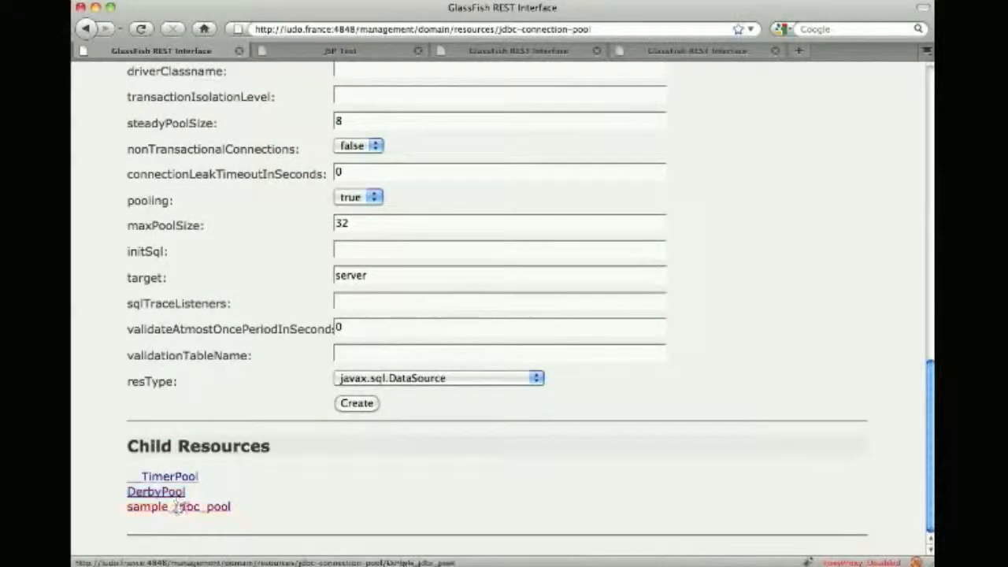
pyautogui.click(177, 507)
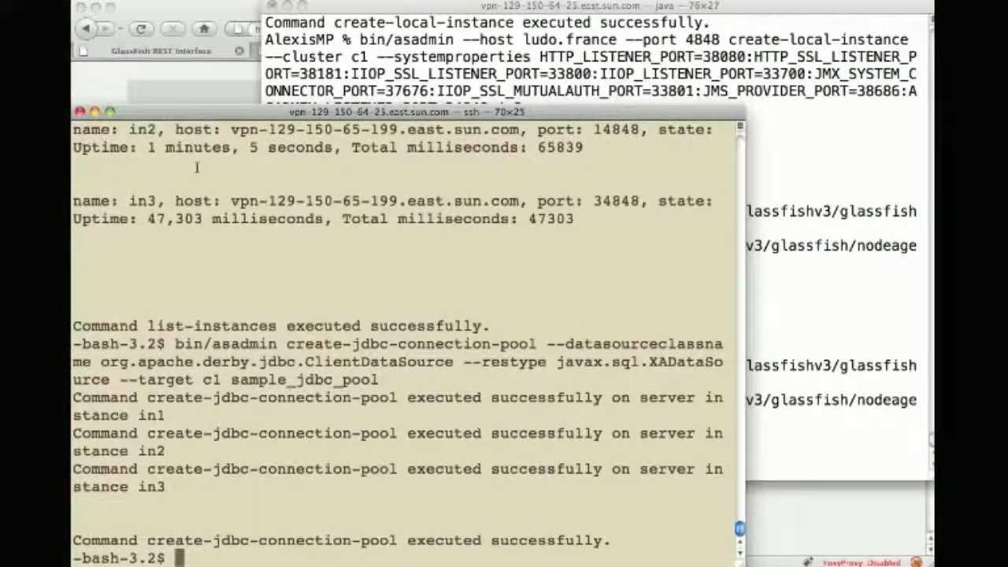
# - Stop instance in1 with asadmin stop-local-instance and begin the stop command for the next instance
pyautogui.write('bin/asadmin')
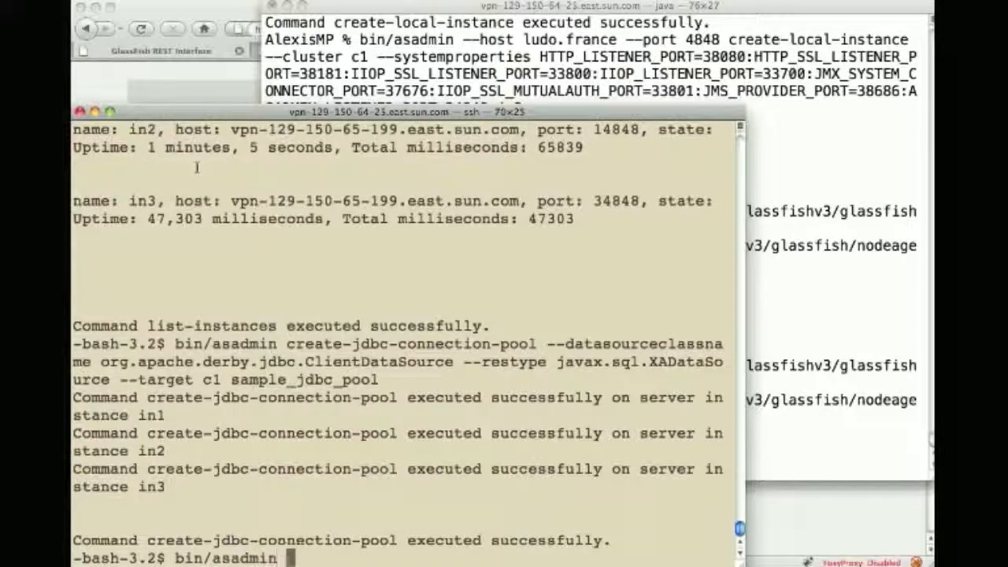
pyautogui.write('stop-loc')
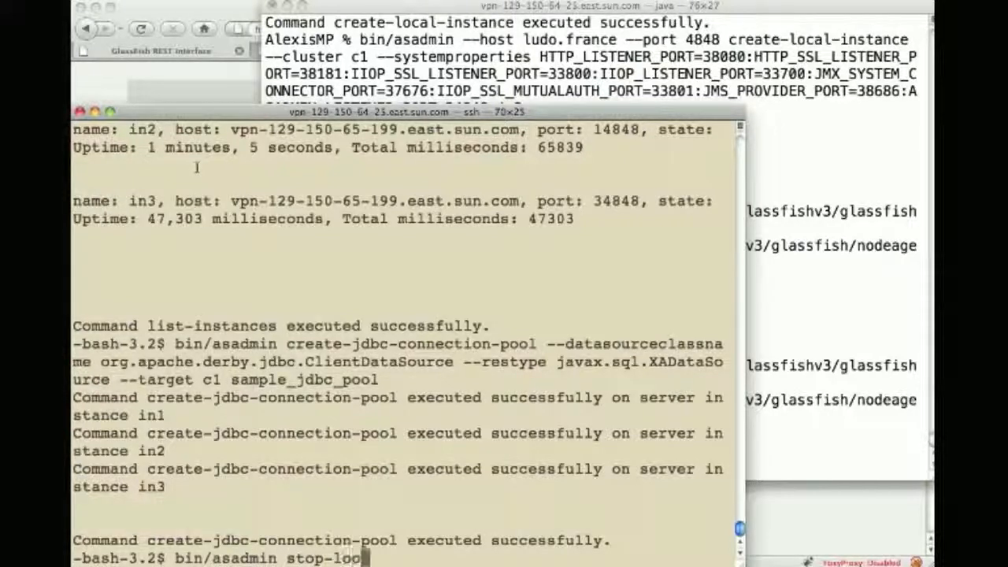
pyautogui.write('al-instance')
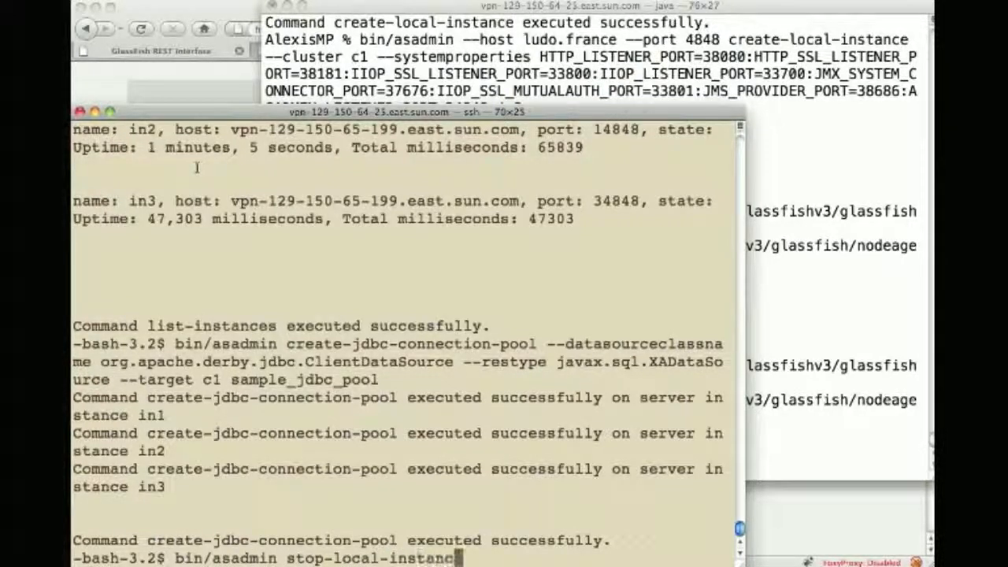
pyautogui.write('in1')
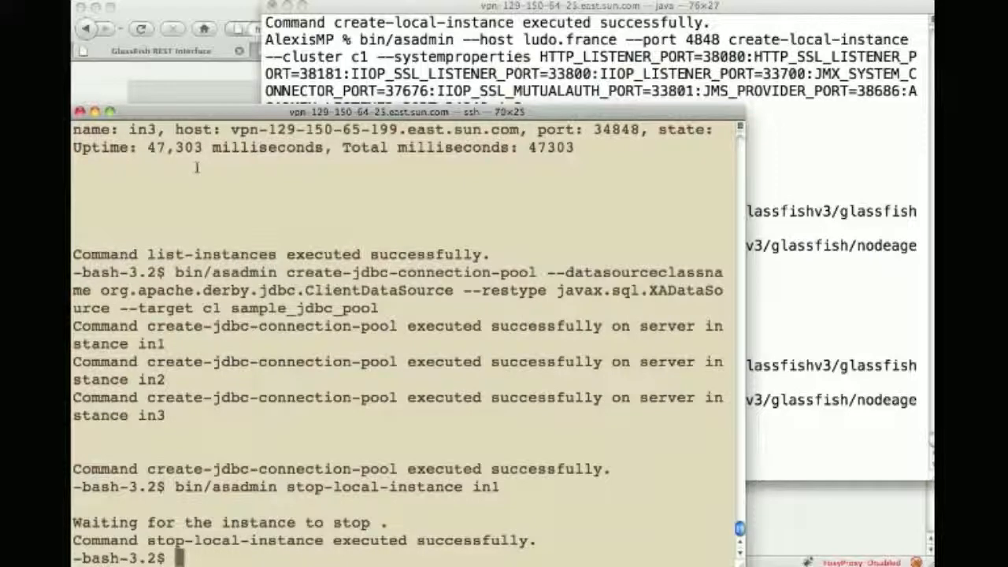
pyautogui.write('bin/asadmin s')
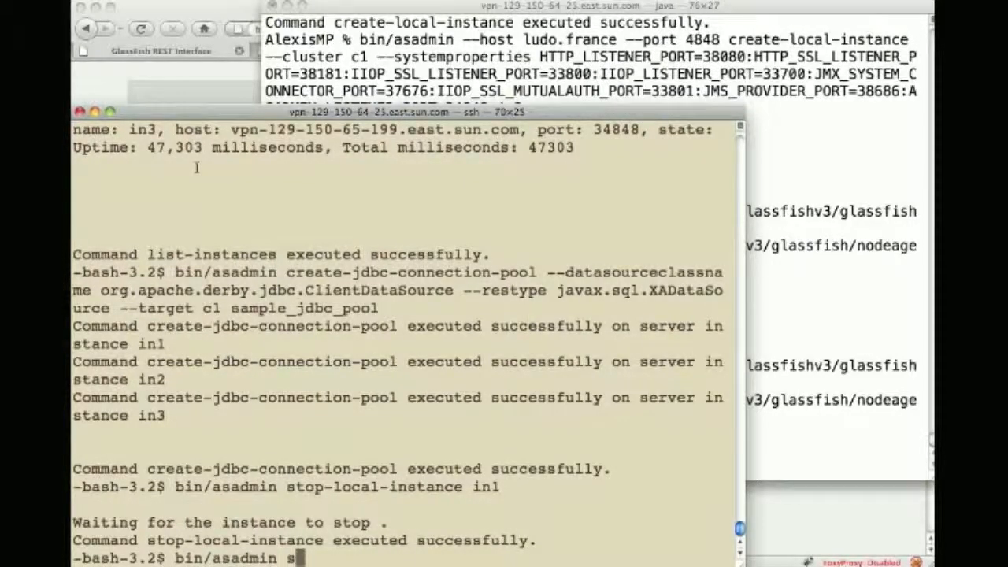
pyautogui.write('top-in')
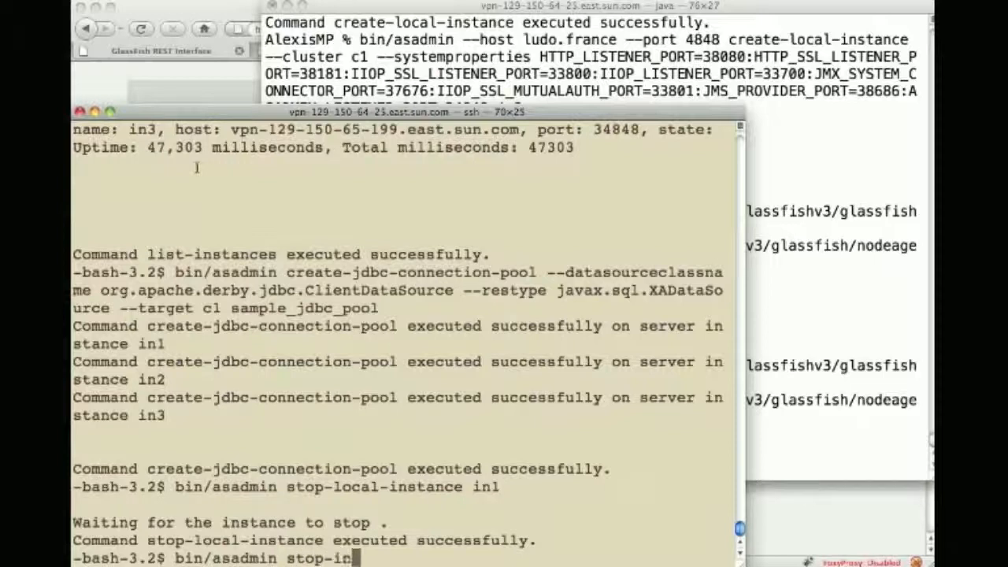